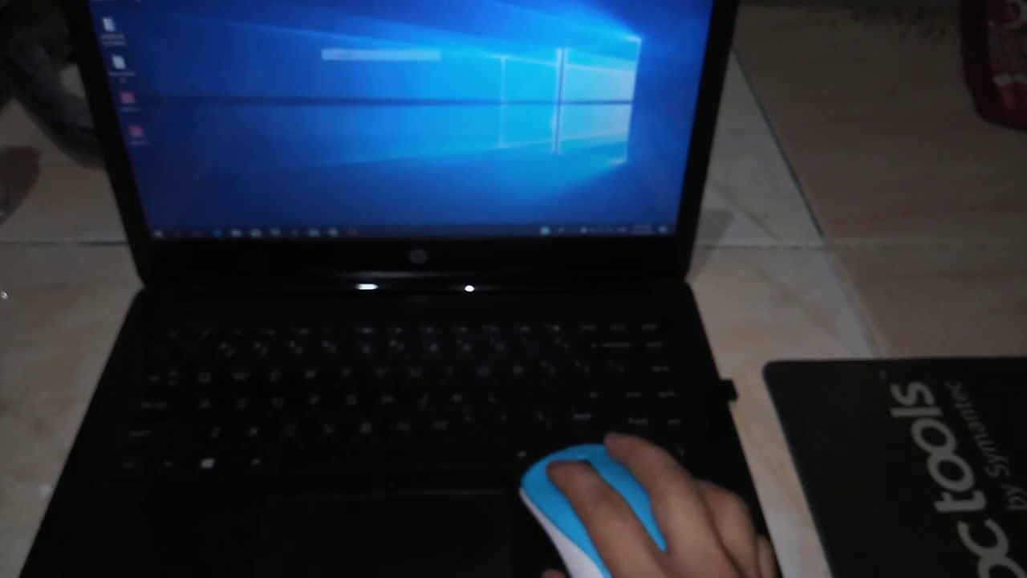
right_click(353, 96)
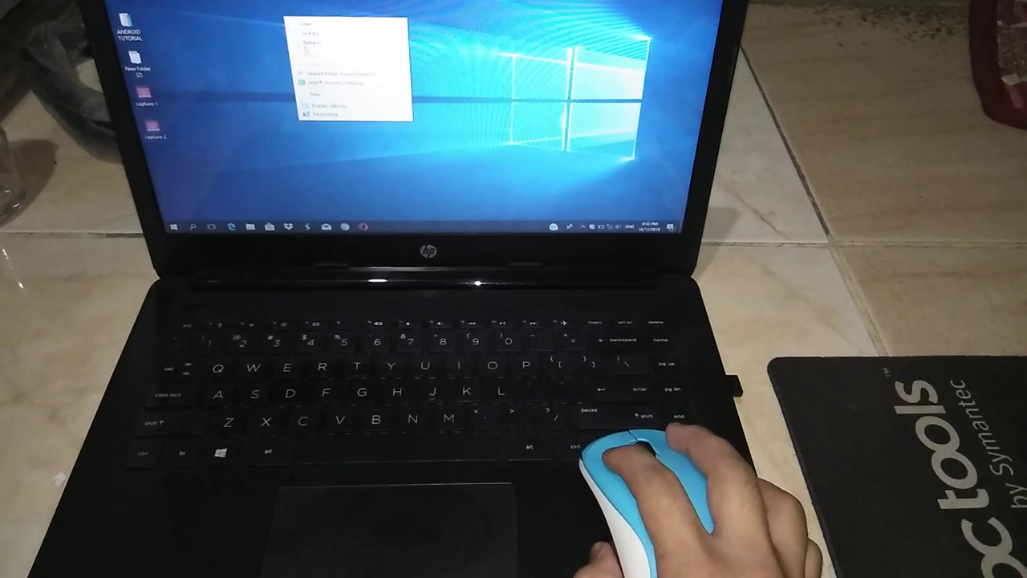
click(313, 45)
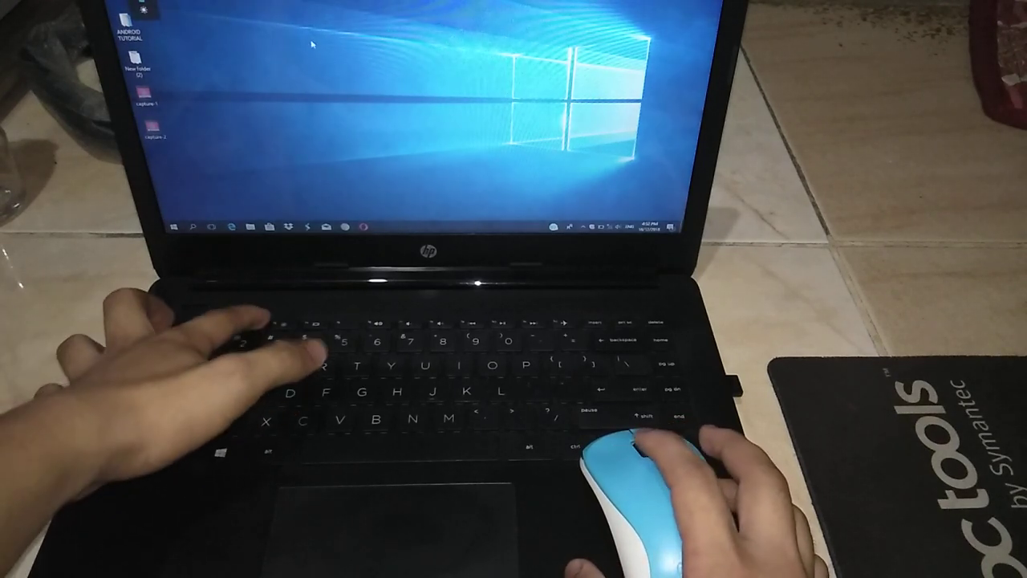